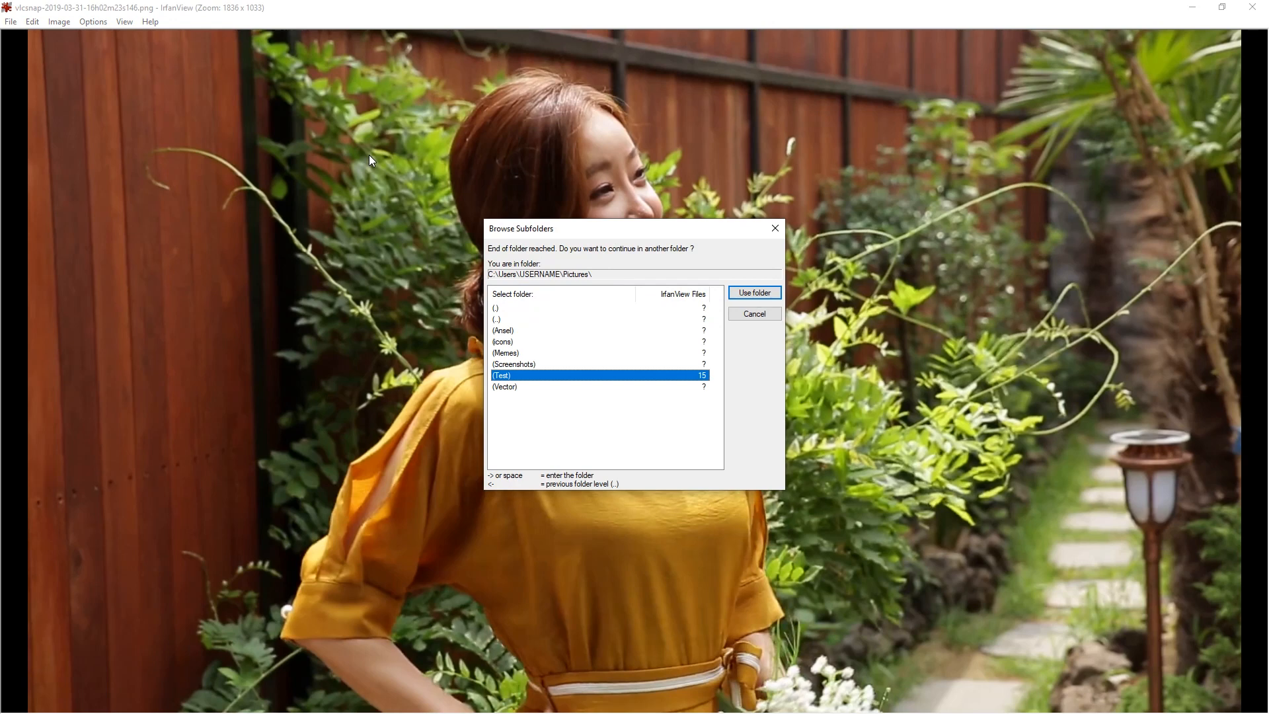
Pick the Test folder in Browse Subfolders and continue browsing its images.
double_click(501, 375)
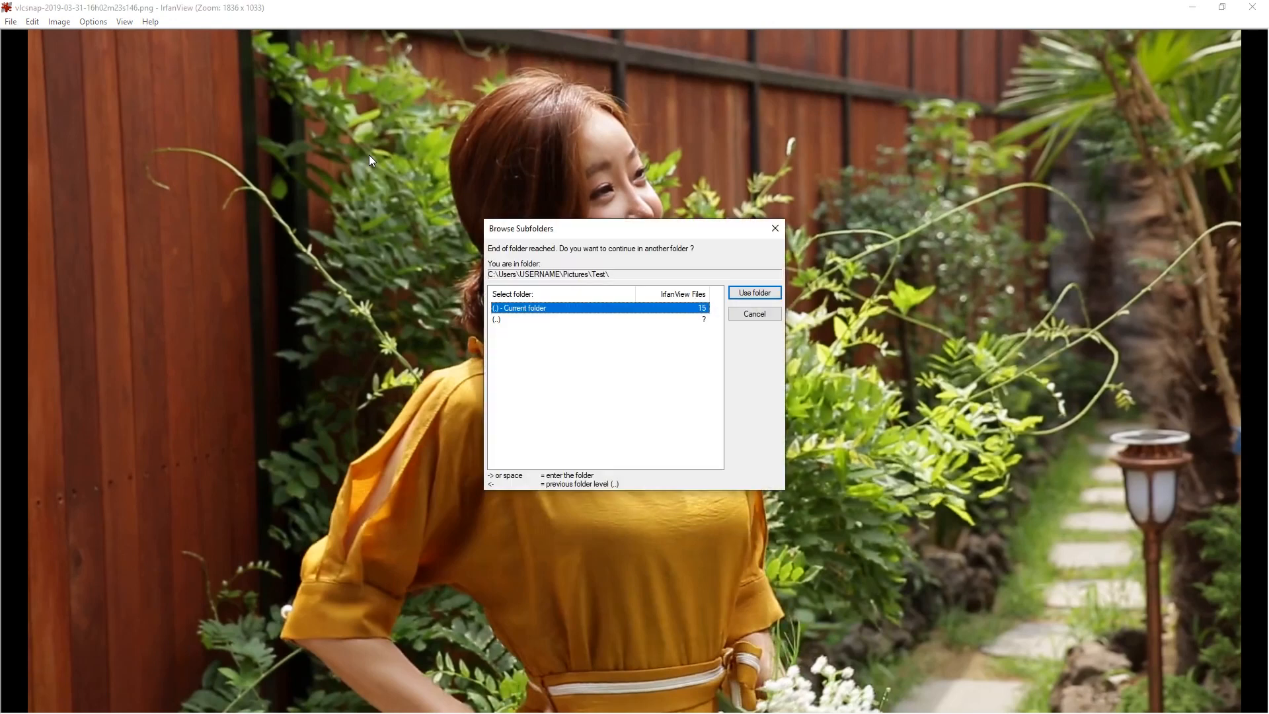
left_click(754, 292)
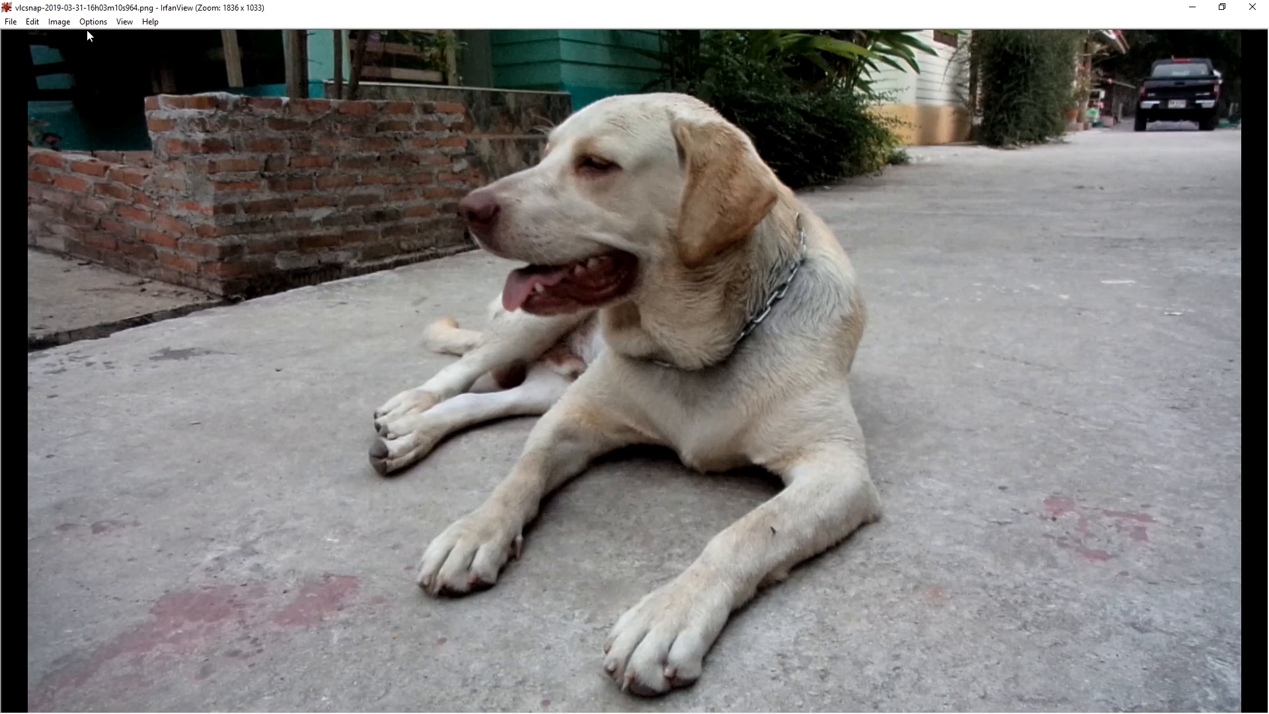
In Properties/Settings, set end-of-folder browsing to 'Do nothing (stop)' and confirm with OK.
left_click(93, 21)
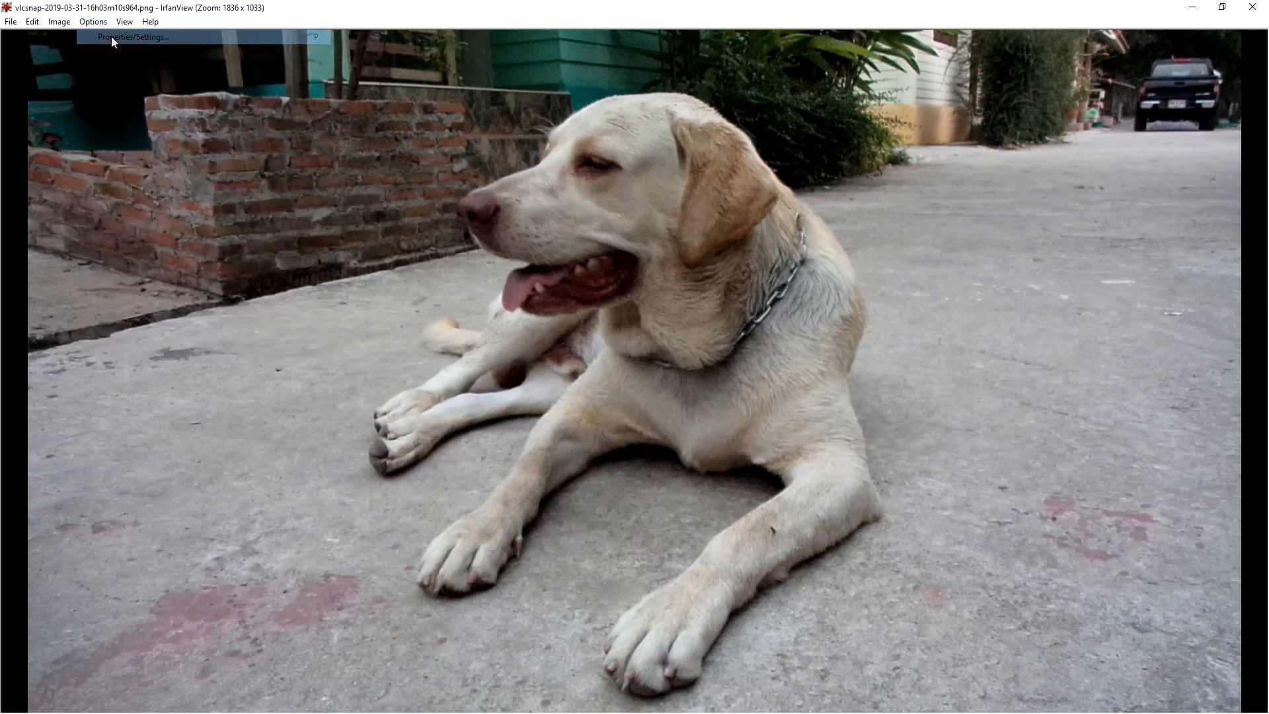
left_click(132, 37)
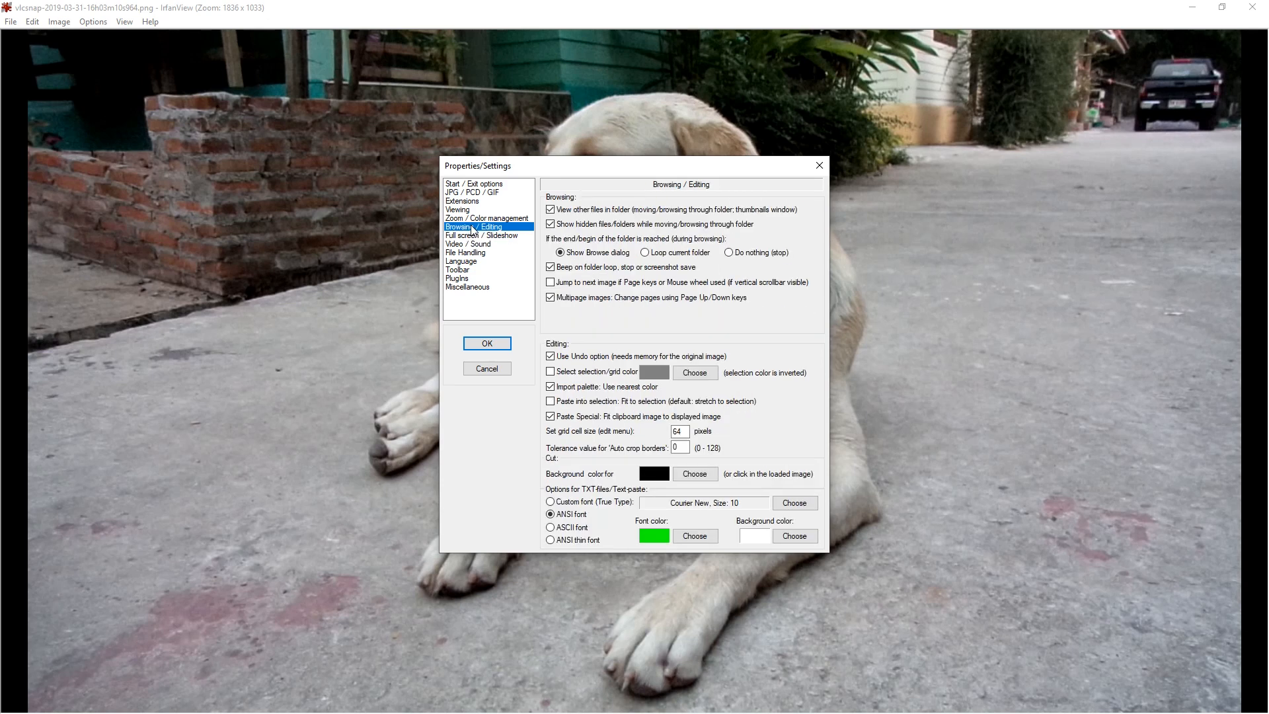
left_click(728, 252)
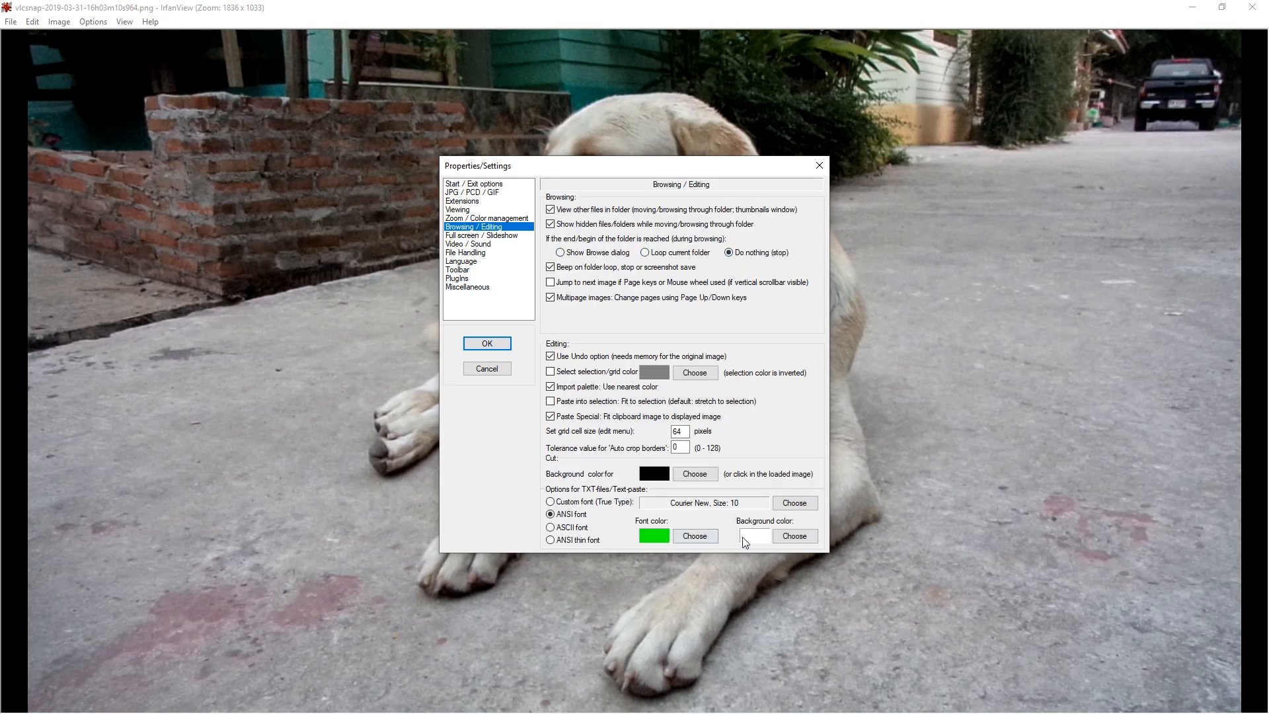
left_click(487, 343)
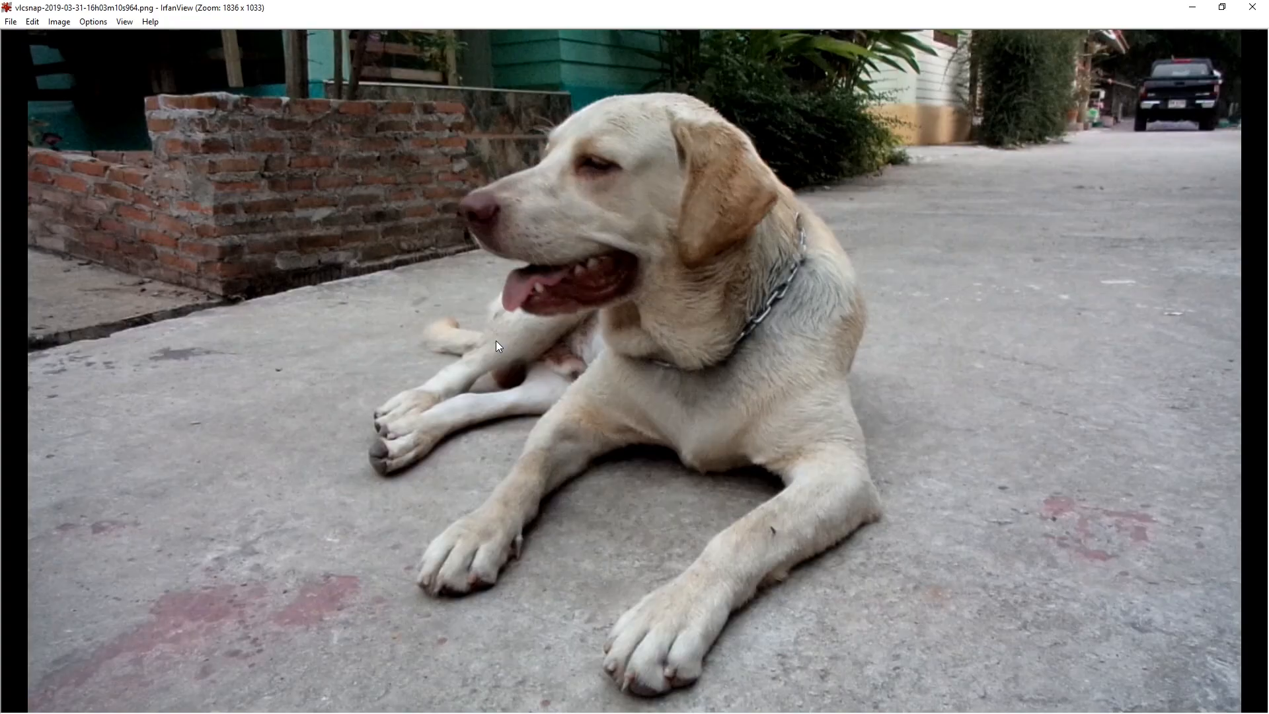